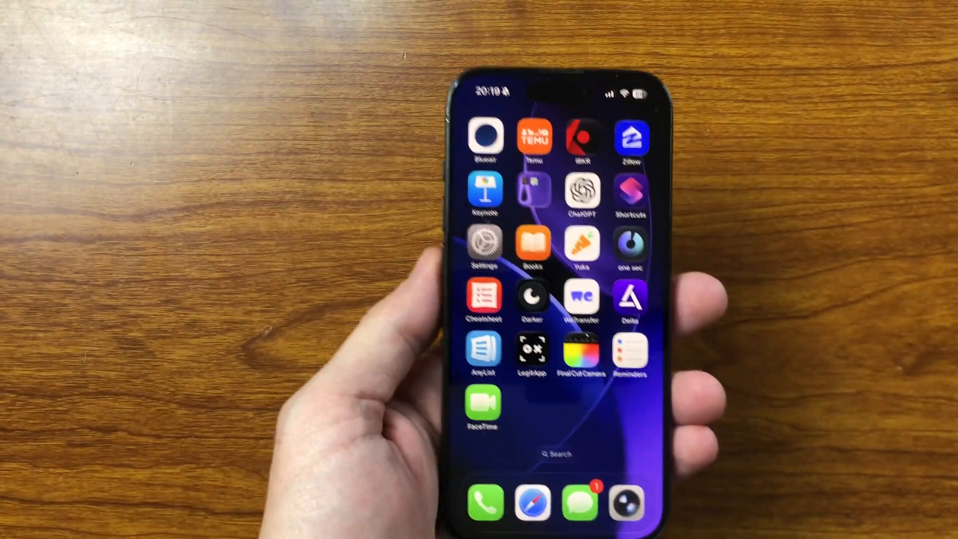
- Reach Settings > General > Software Update, where iOS 26 (8.19 GB) is offered
left_click(484, 246)
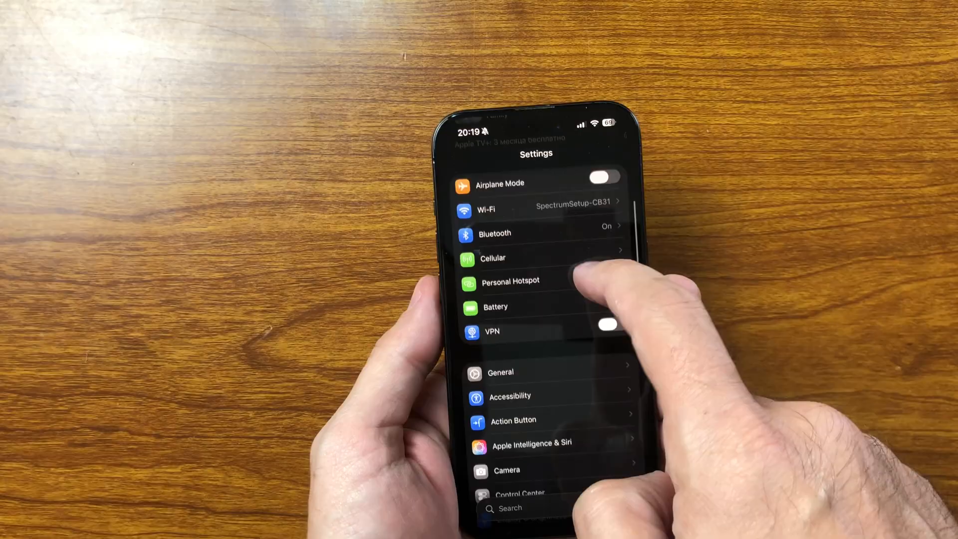
left_click(499, 373)
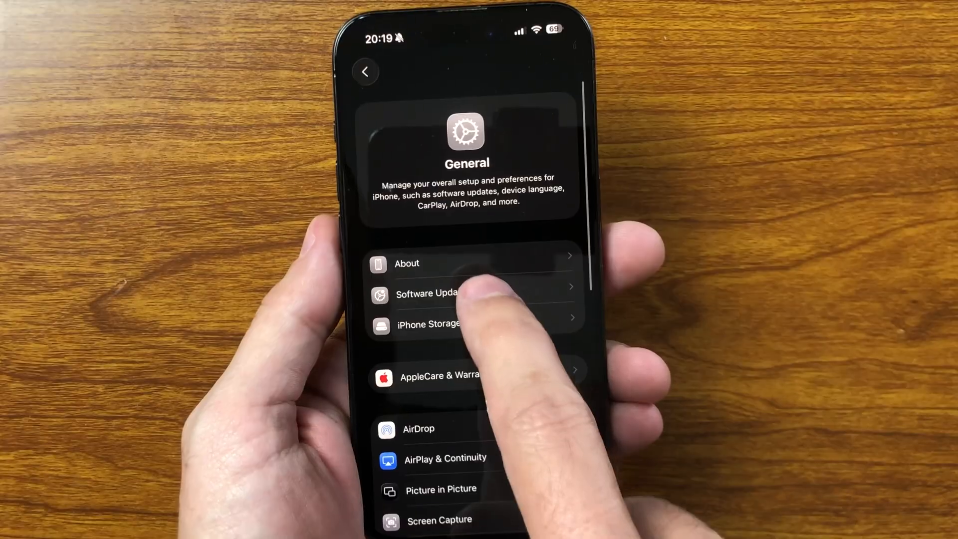
left_click(428, 294)
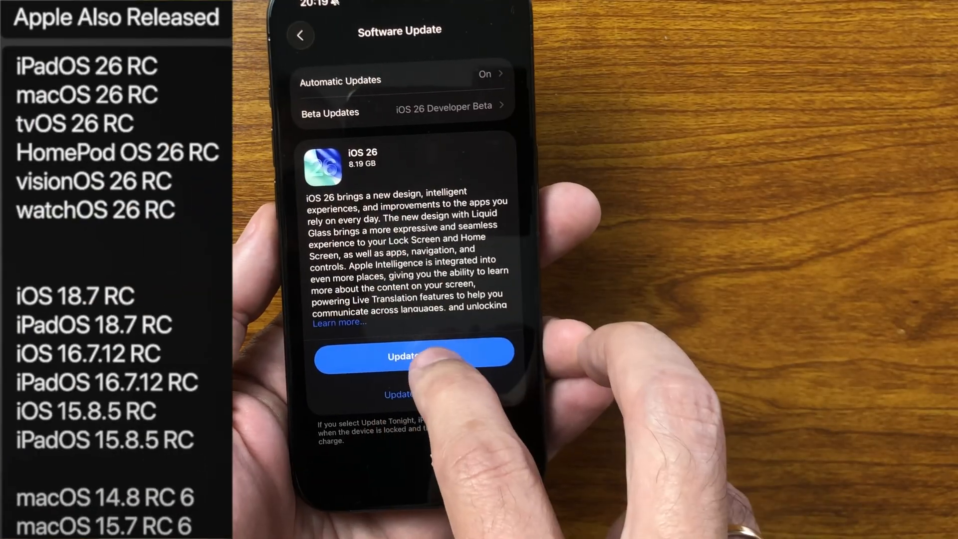
- Choose Update Now for iOS 26 and agree to the terms, confirming in the alert
left_click(413, 355)
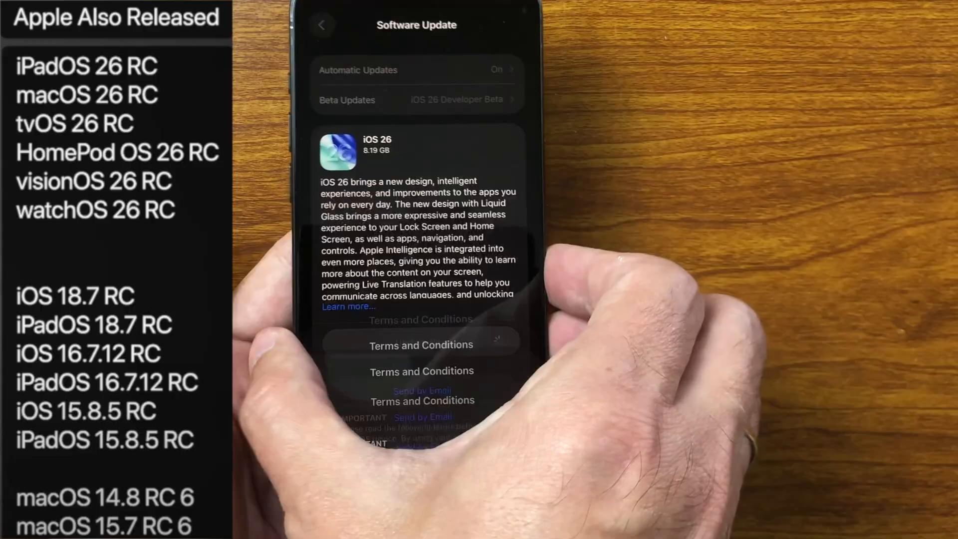
left_click(421, 346)
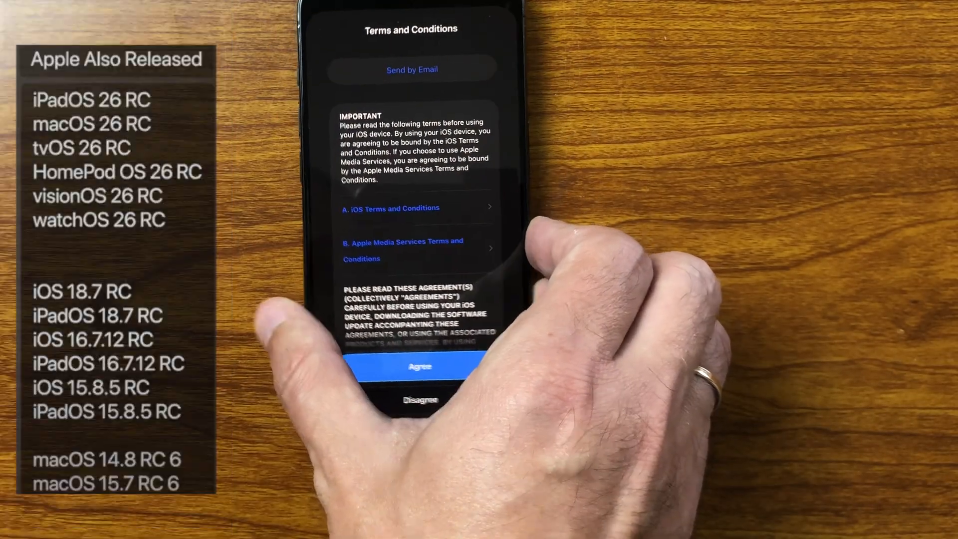
left_click(420, 365)
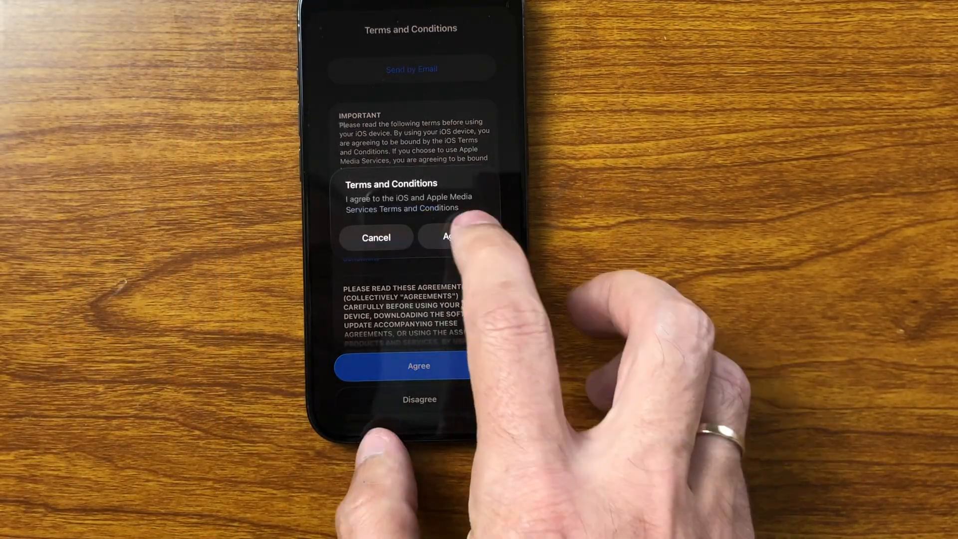
left_click(452, 236)
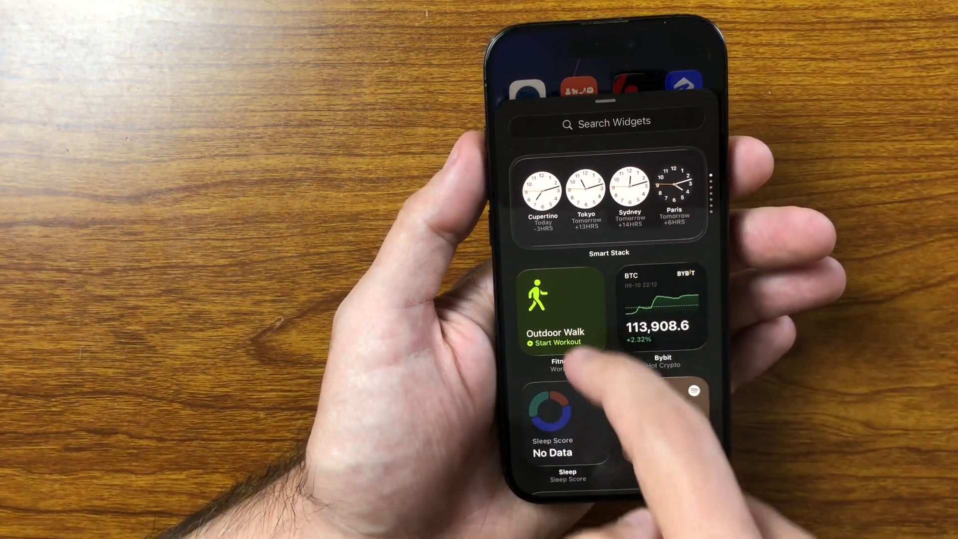
- Place the Sleep Score widget at the top of the first home screen page
left_click(552, 415)
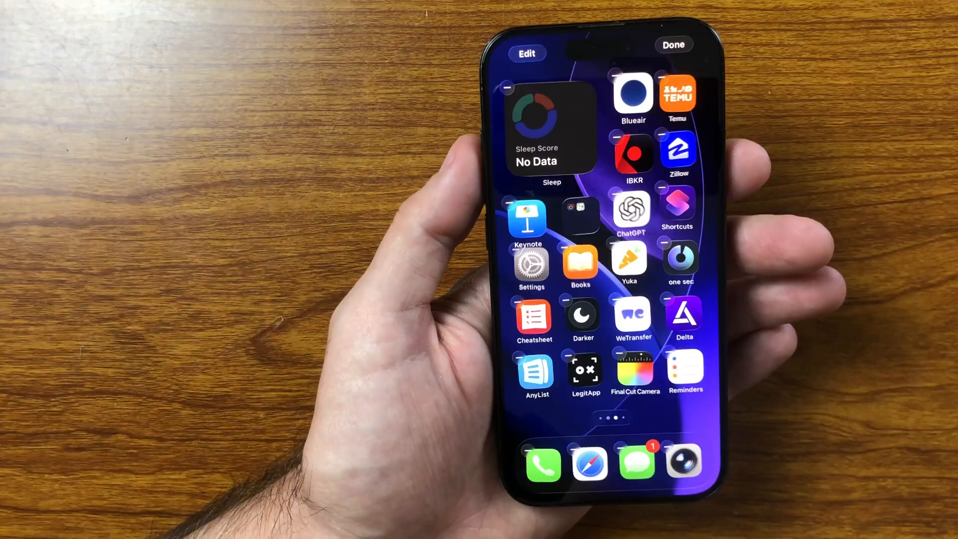
- Leave home screen editing, view the Sleep Score details in Health and return to Summary
left_click(674, 45)
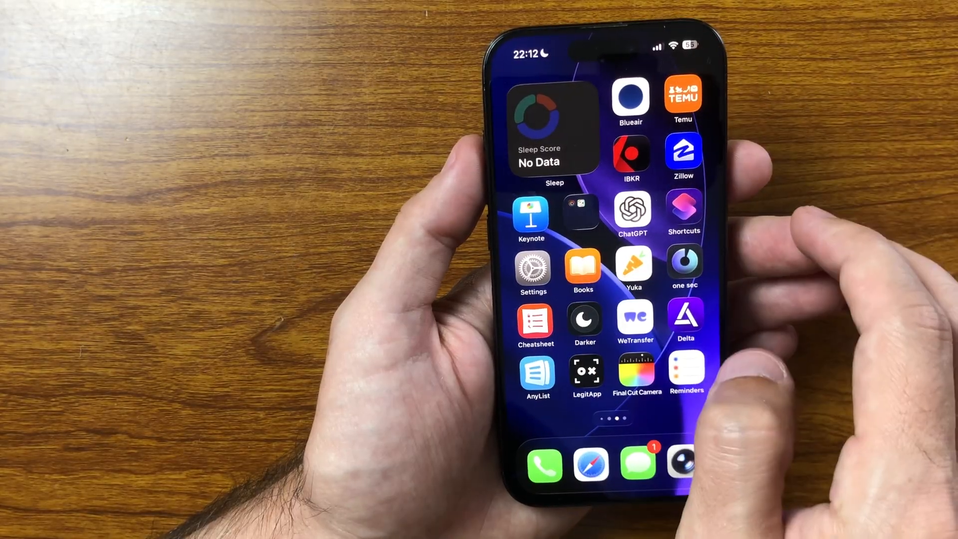
left_click(539, 129)
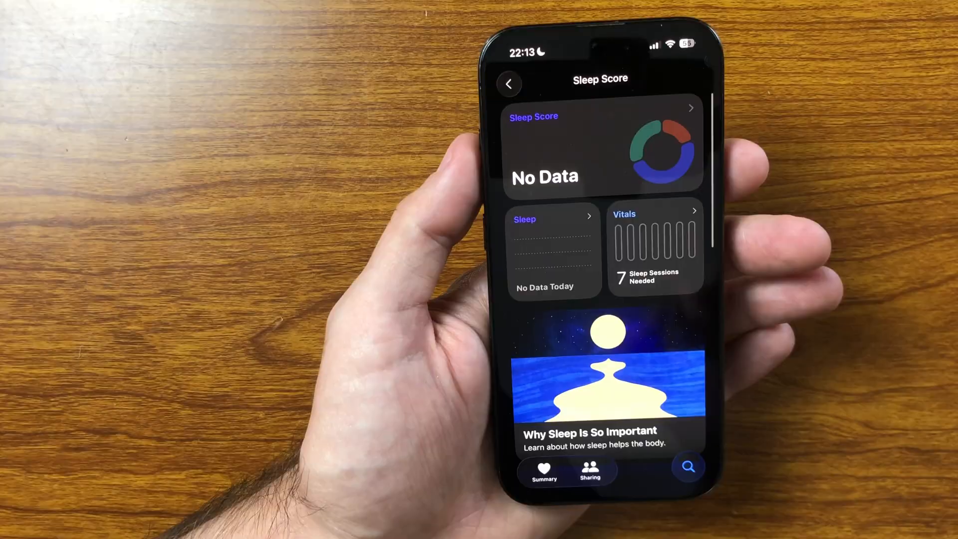
left_click(509, 84)
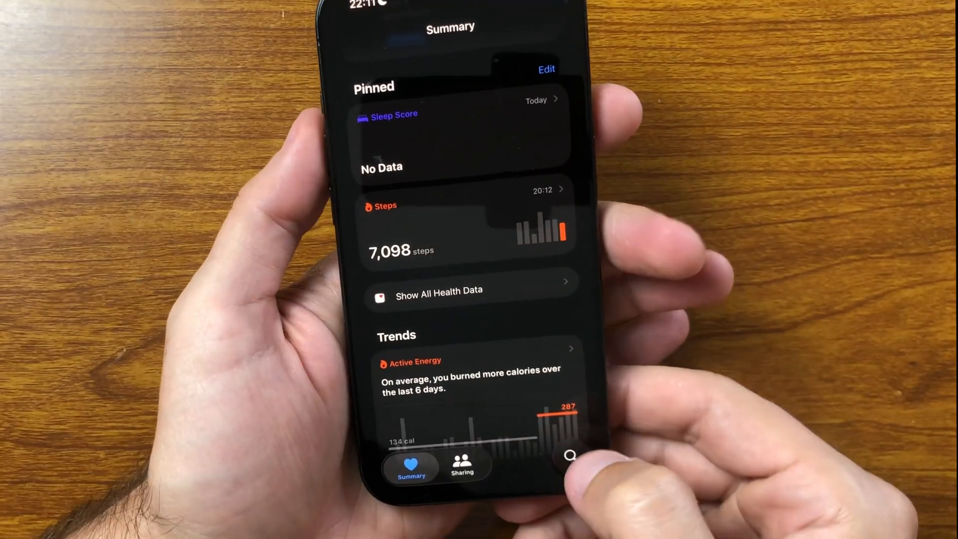
- Search Health for Hypertension and read the Hypertension Notifications page
left_click(570, 456)
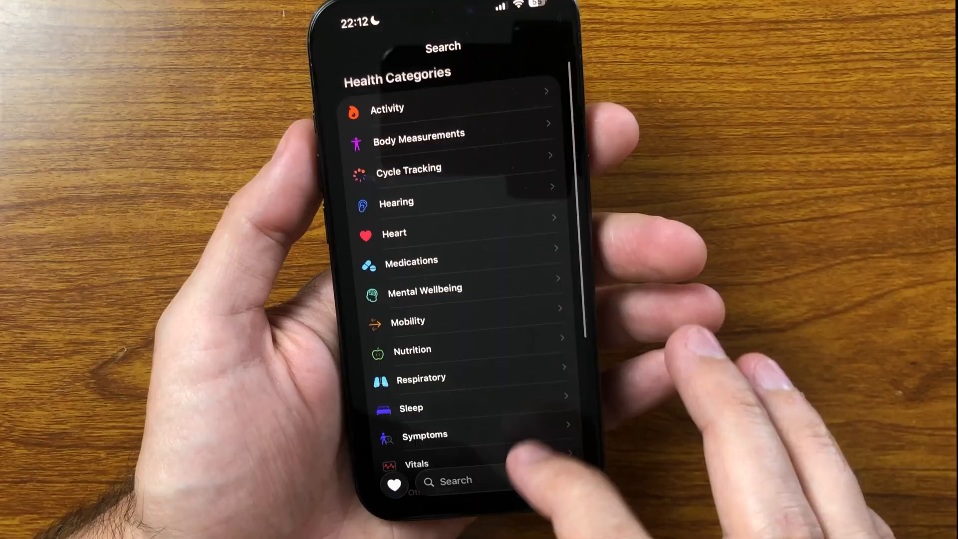
left_click(394, 233)
type("Hy")
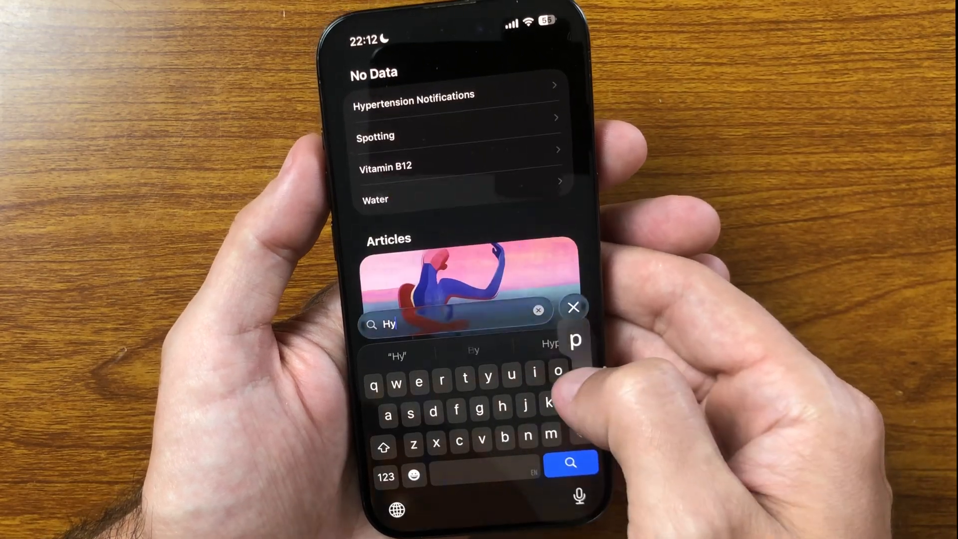
left_click(414, 100)
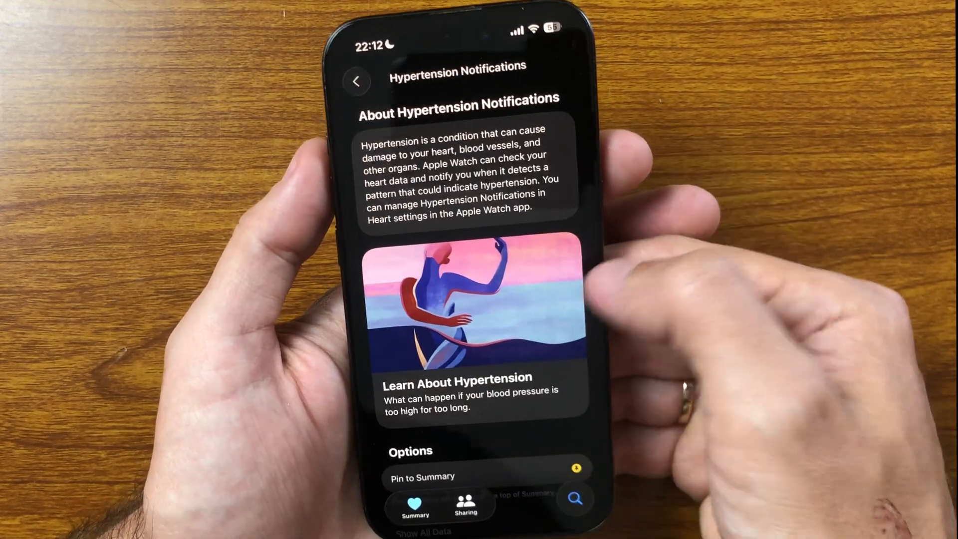
scroll("down", 3)
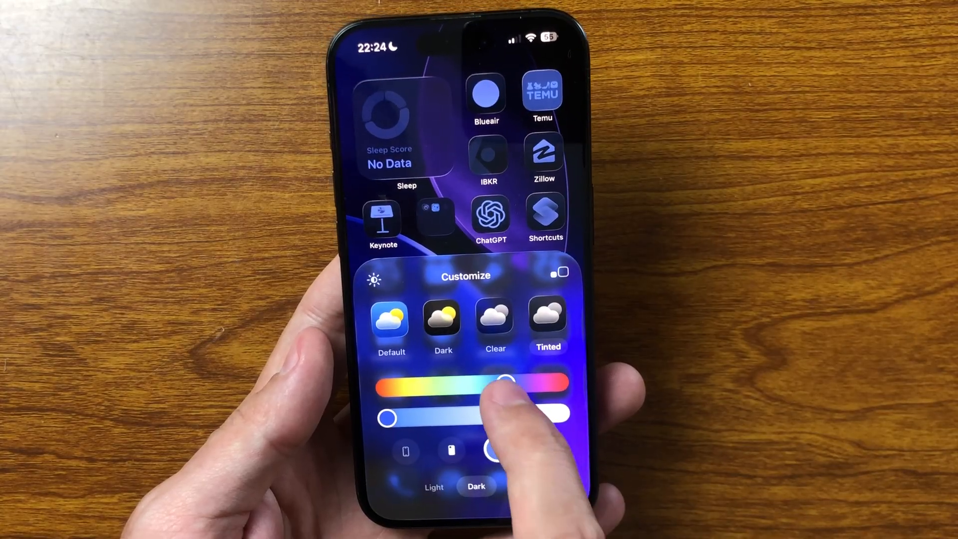
- Tint the icons bluish via the hue and saturation sliders, trying Light, Dark and Auto appearance
left_click_drag(510, 381, 486, 383)
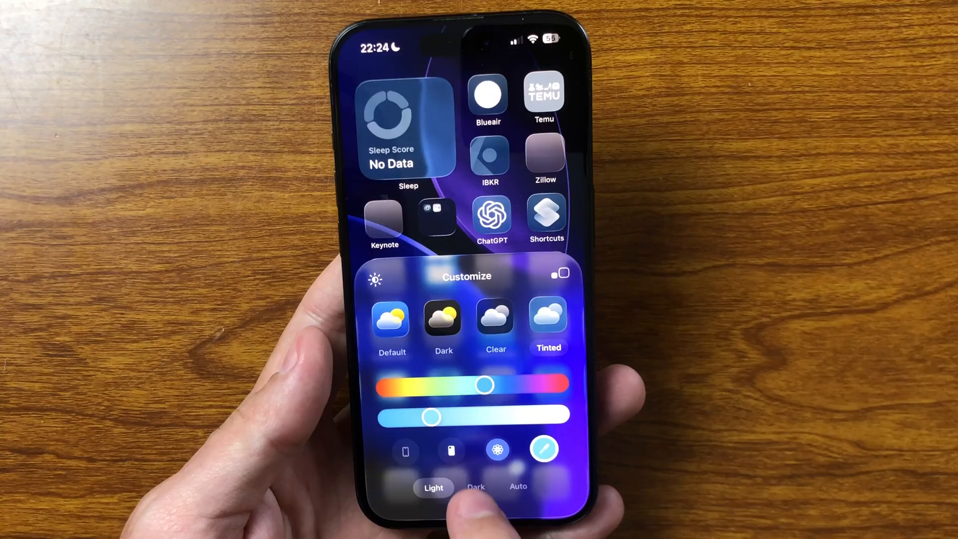
left_click(475, 487)
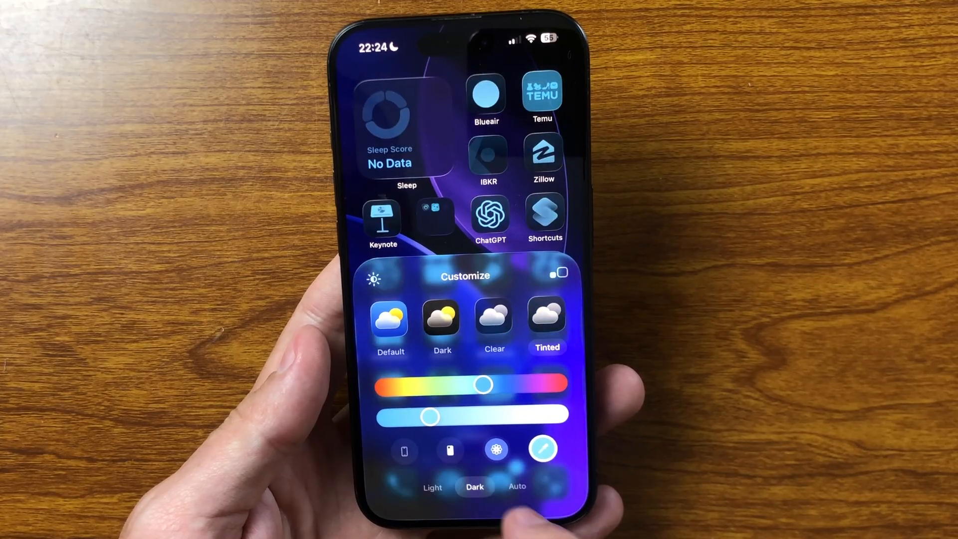
left_click(518, 487)
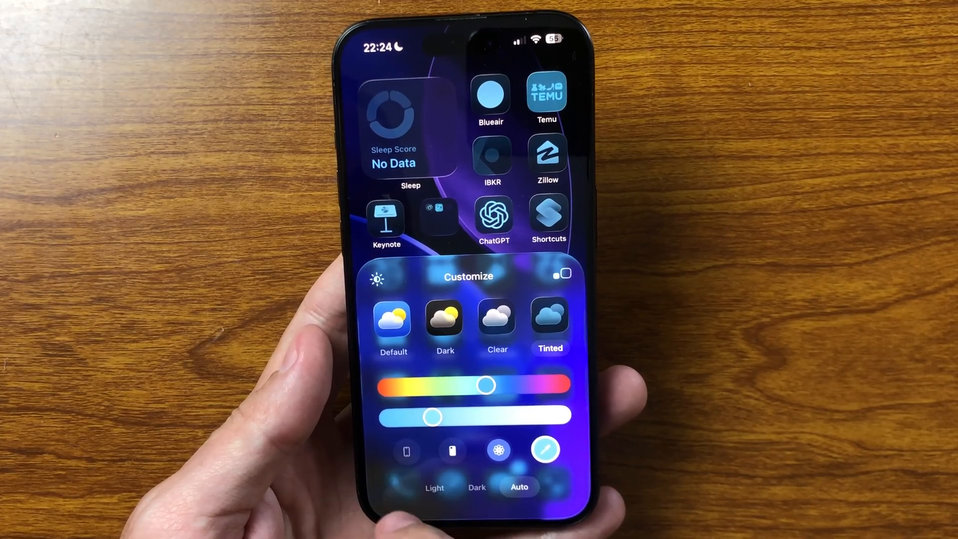
left_click(451, 450)
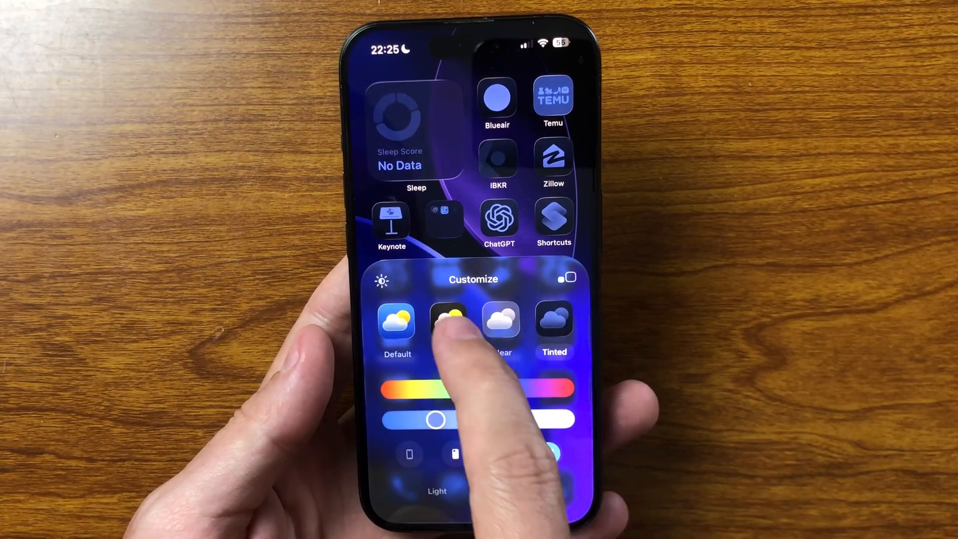
left_click(449, 324)
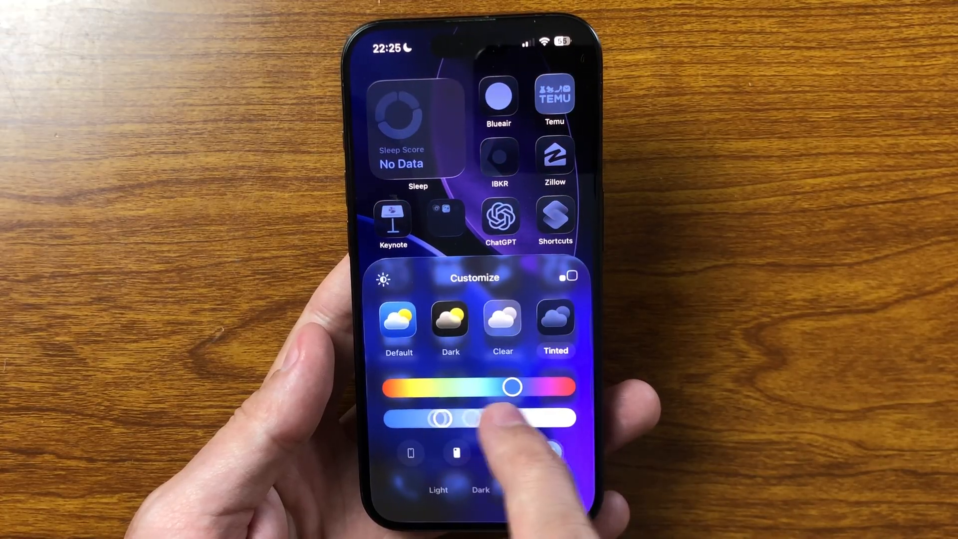
left_click_drag(512, 386, 562, 387)
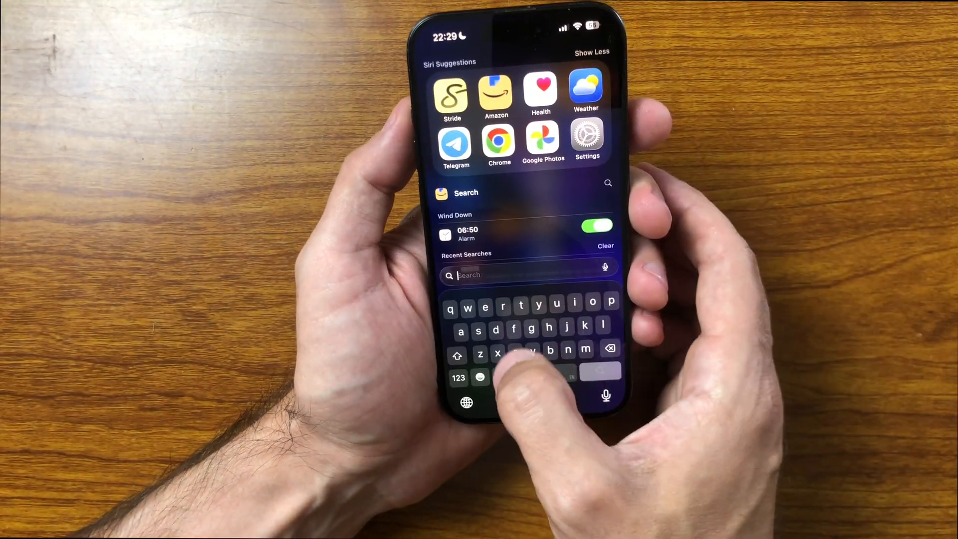
- Launch Fitness from home screen search and dismiss its What's New intro to reach Summary
type("files")
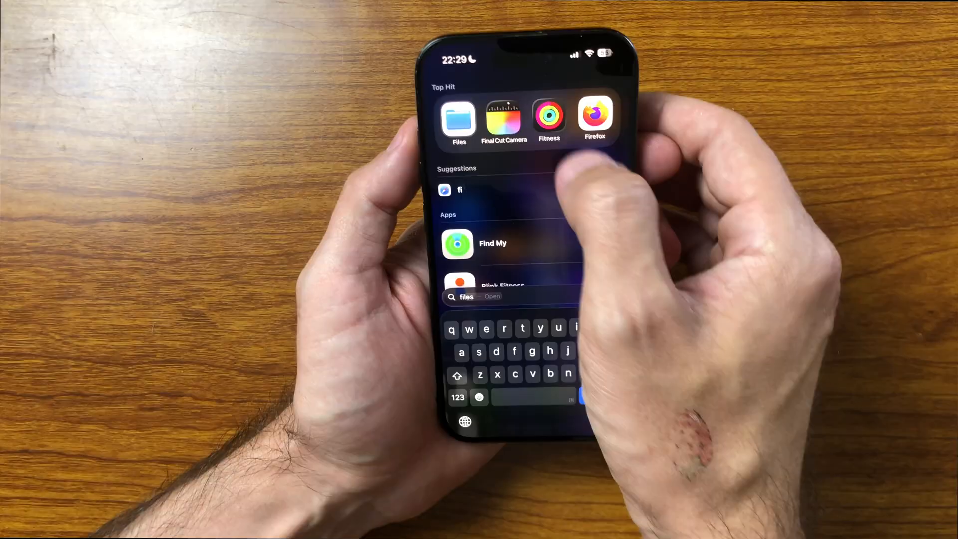
left_click(548, 117)
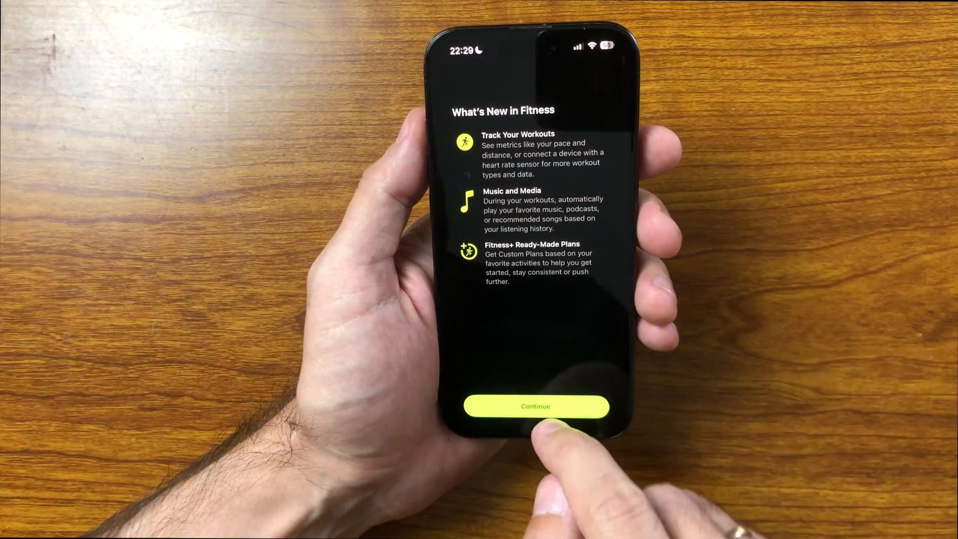
left_click(535, 406)
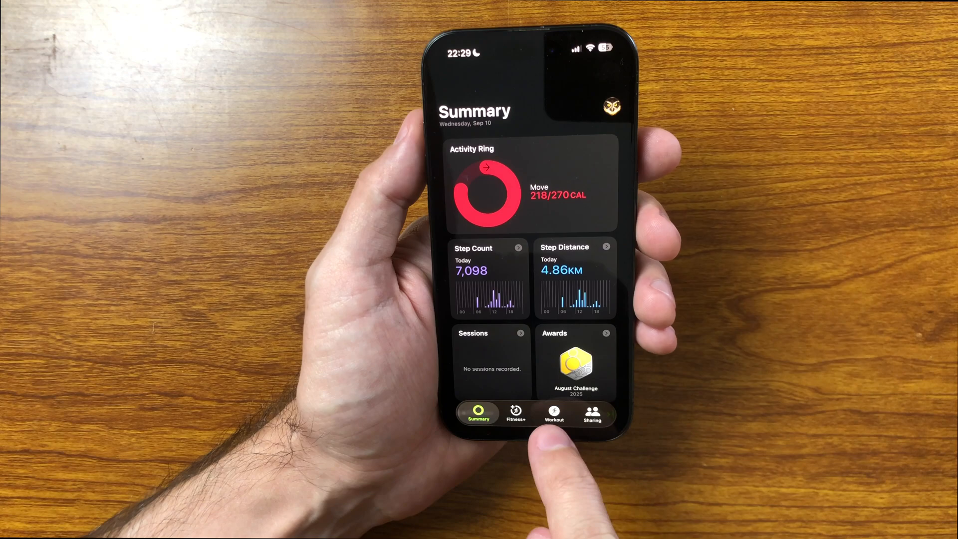
- Enable Use Workout Buddy in the Workout section and scroll through the workouts list
left_click(558, 406)
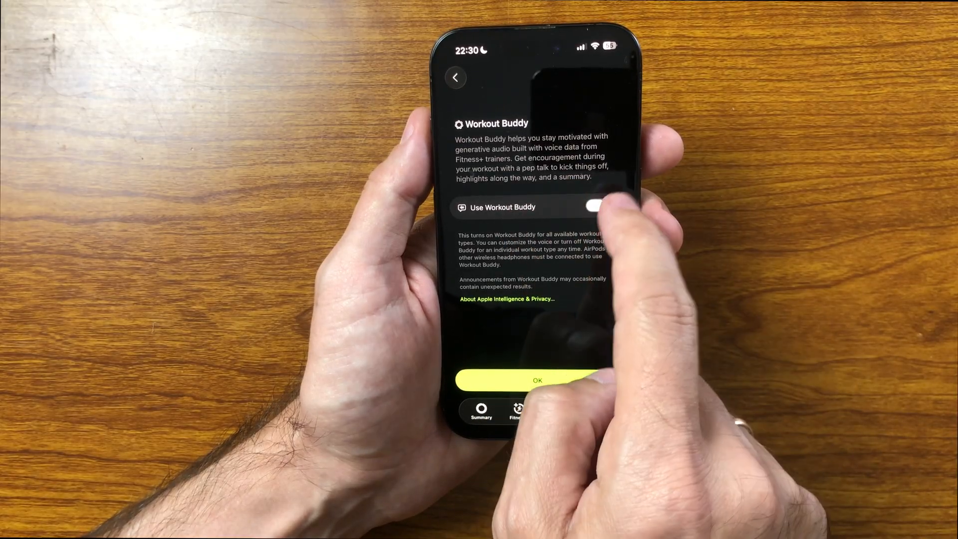
left_click(601, 207)
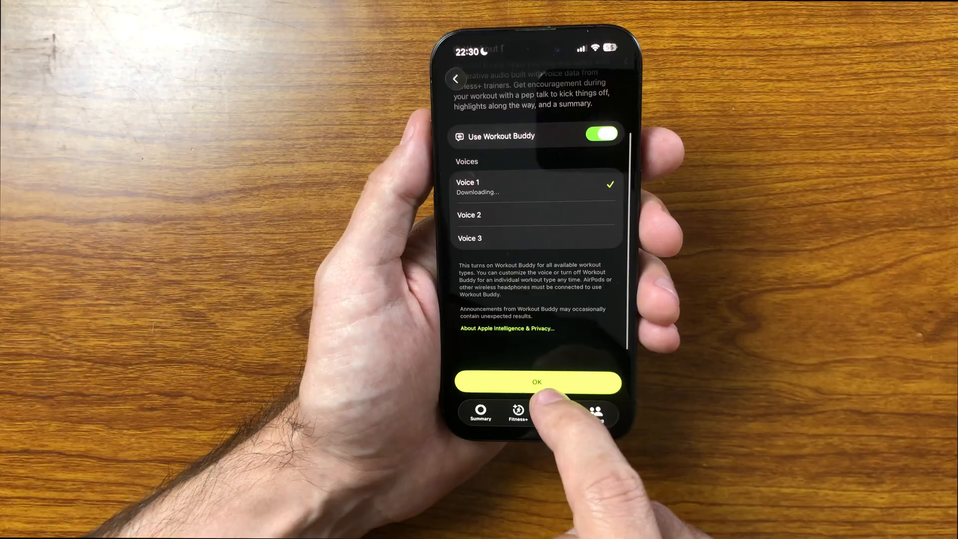
left_click(537, 382)
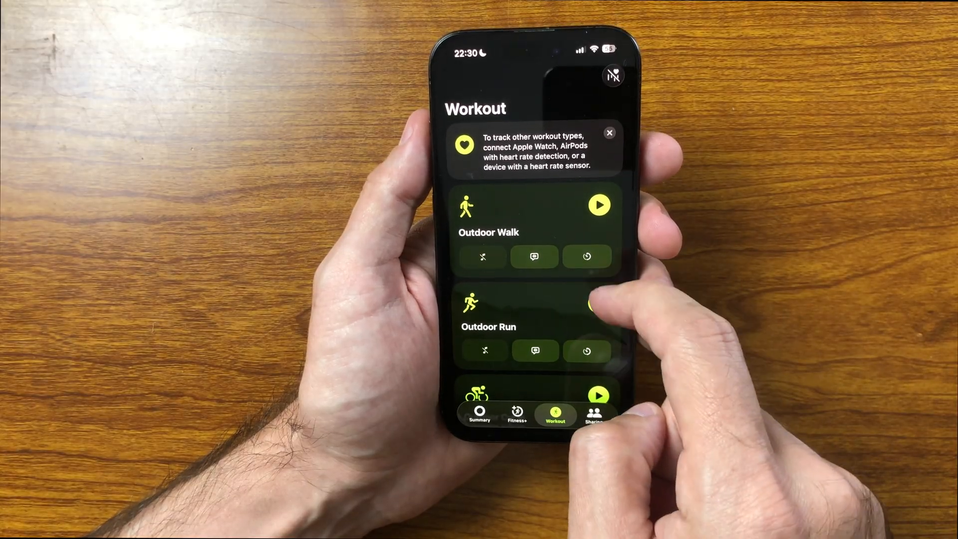
scroll("down", 3)
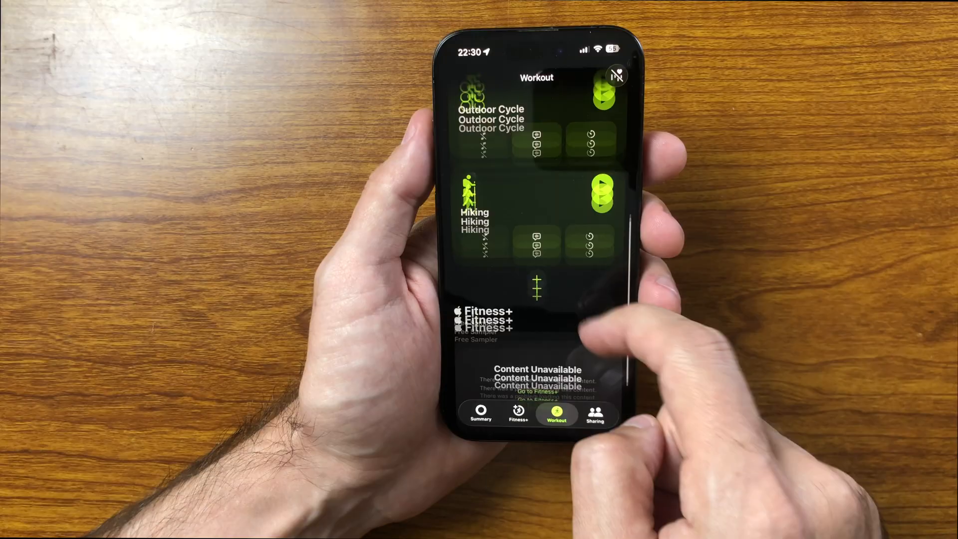
scroll("down", 3)
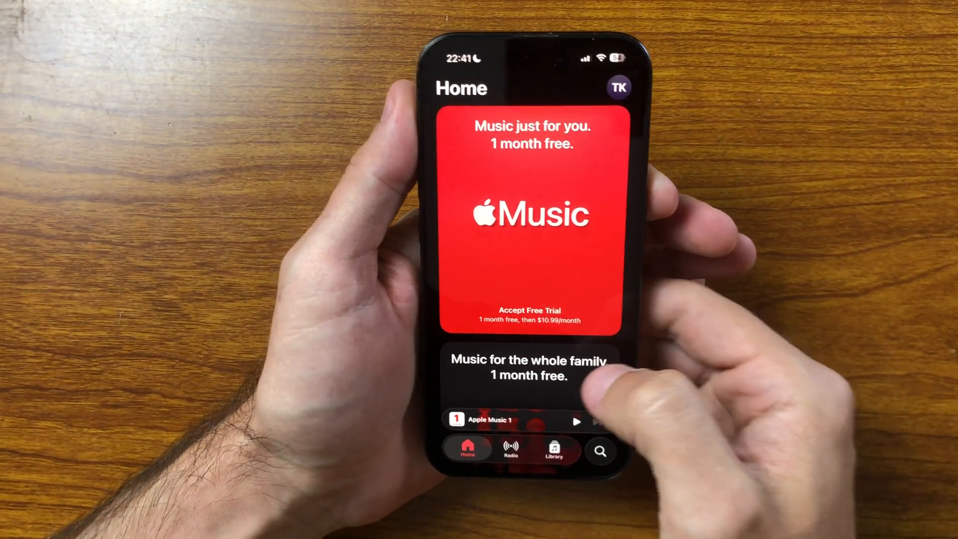
scroll("down", 3)
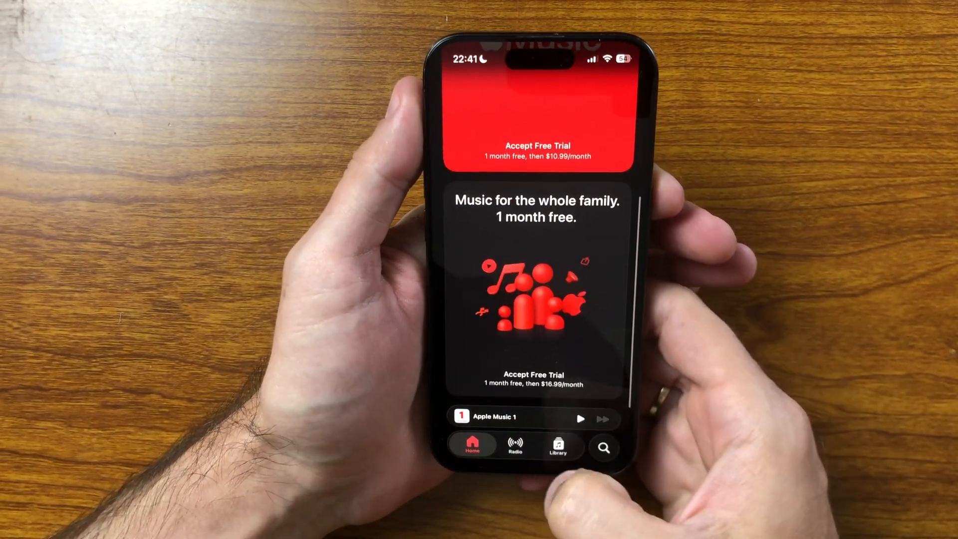
left_click(557, 446)
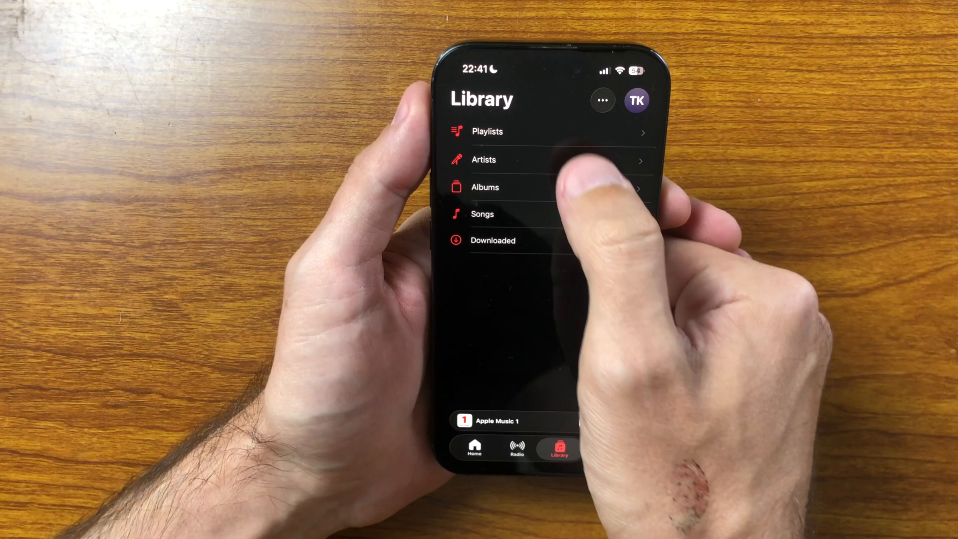
left_click(474, 446)
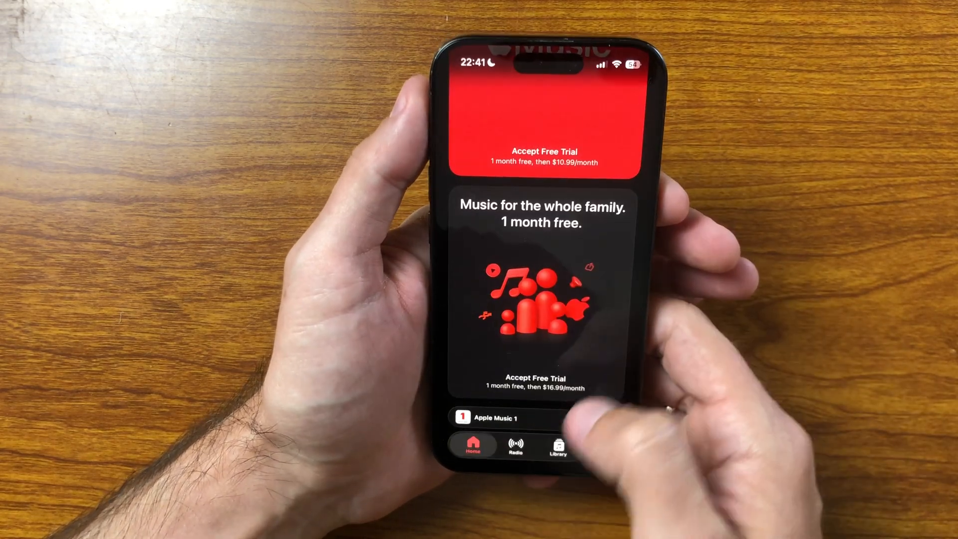
scroll("down", 3)
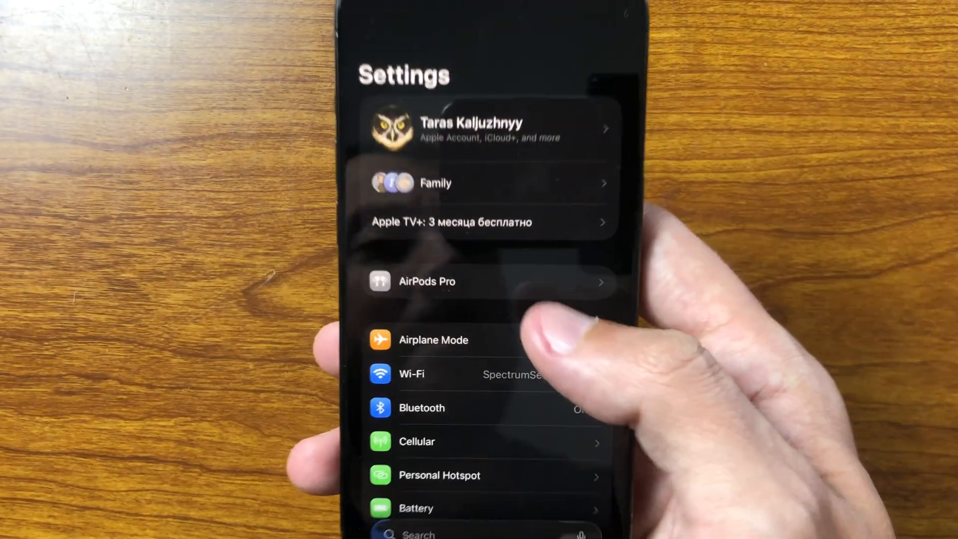
- Review the AirPods Pro settings, scrolling past press-and-hold, call control and spatial audio
left_click(428, 282)
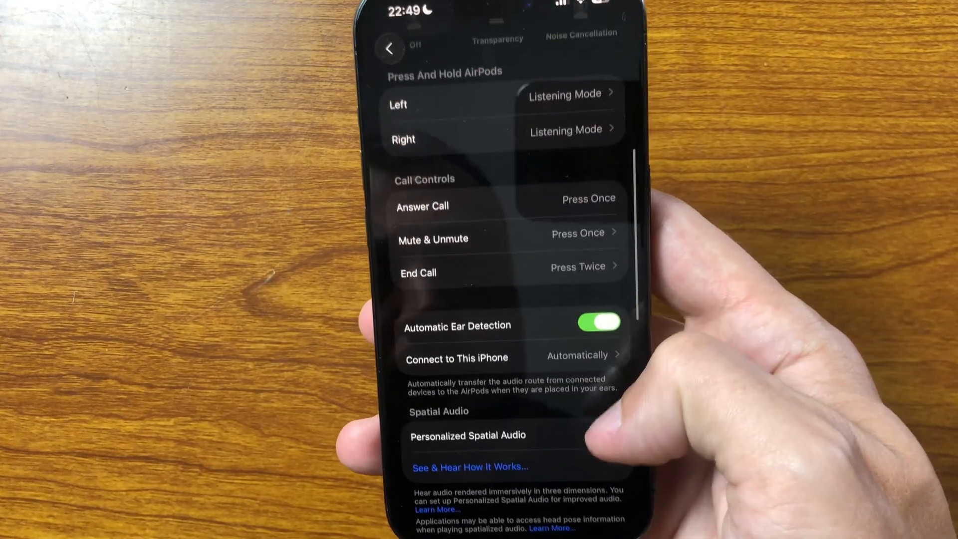
scroll("down", 3)
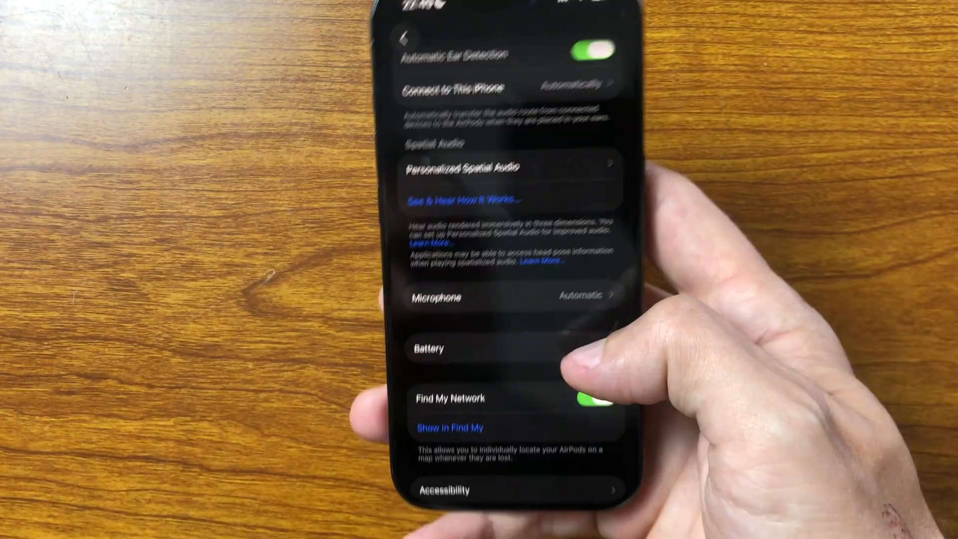
scroll("down", 3)
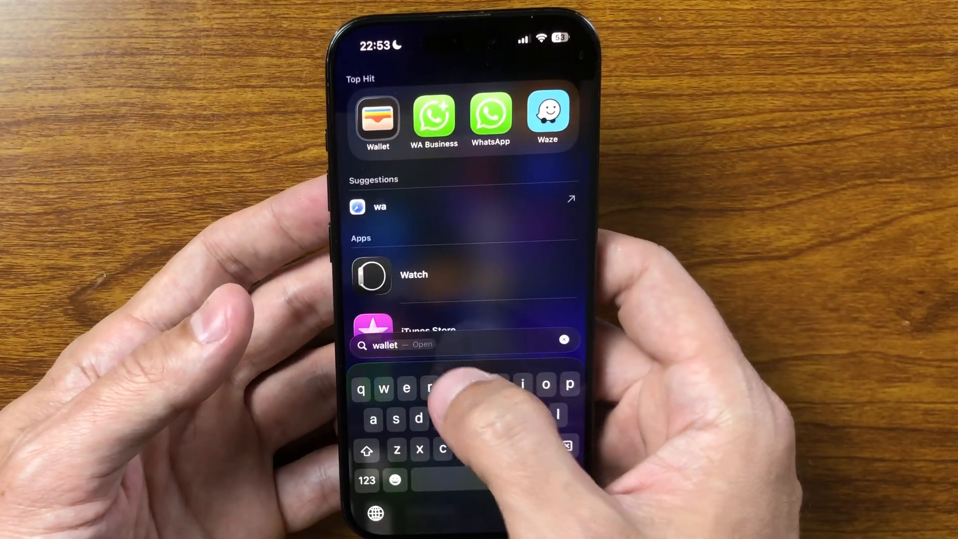
- Launch Watch and browse Face Gallery's New Watch Faces, including Flow, Exactograph and Photos
left_click(371, 276)
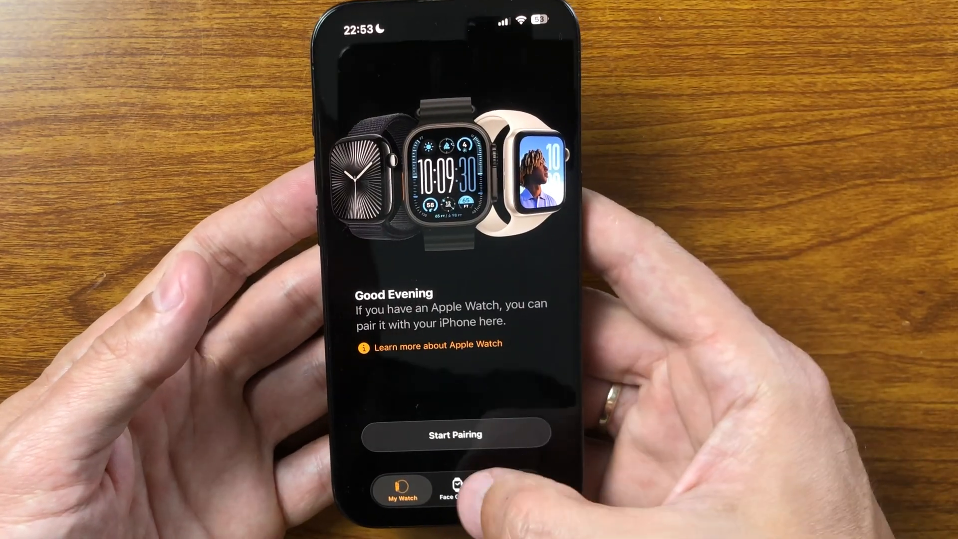
left_click(452, 486)
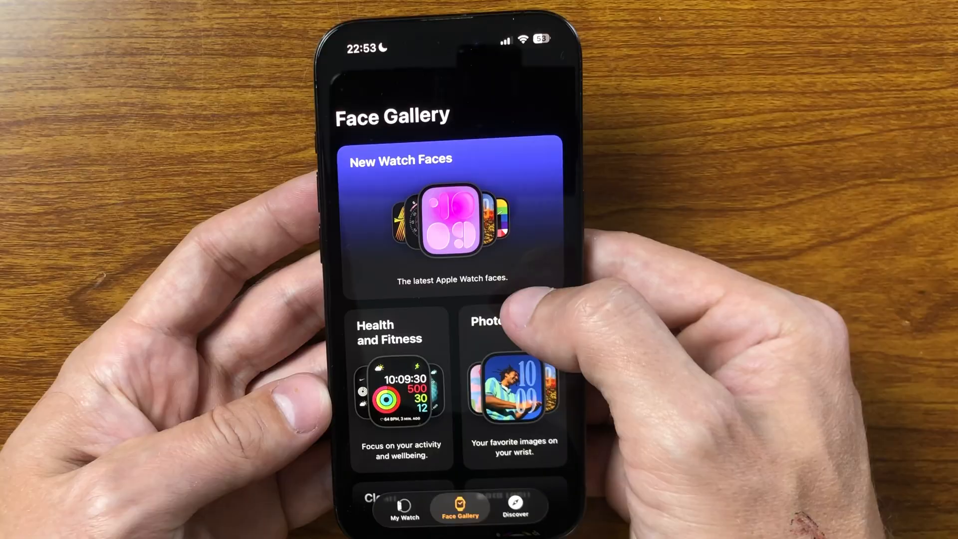
left_click(449, 208)
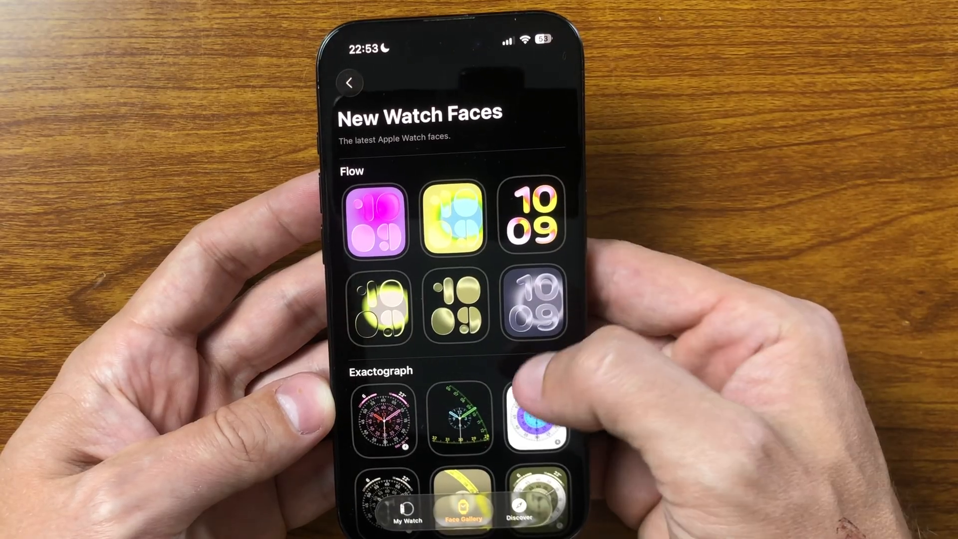
scroll("down", 3)
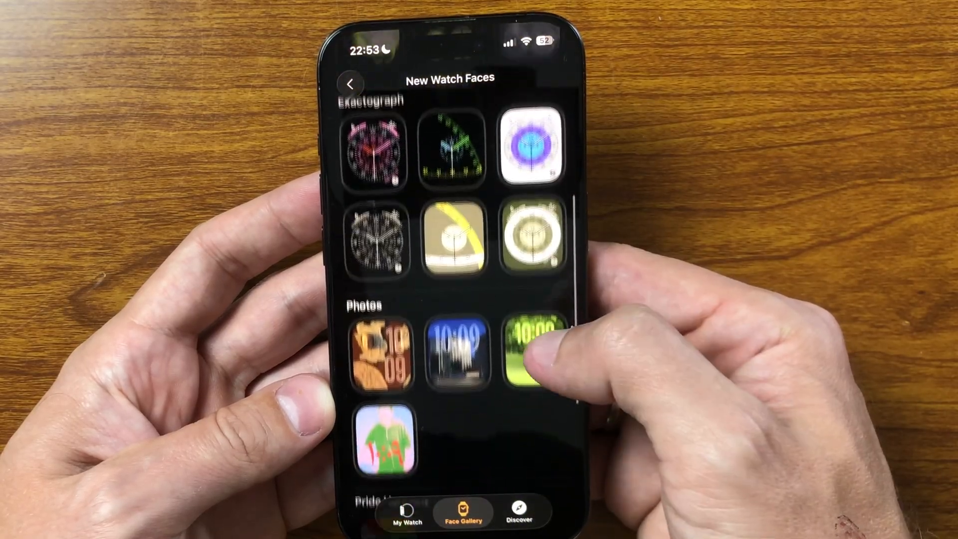
scroll("down", 3)
type("journal")
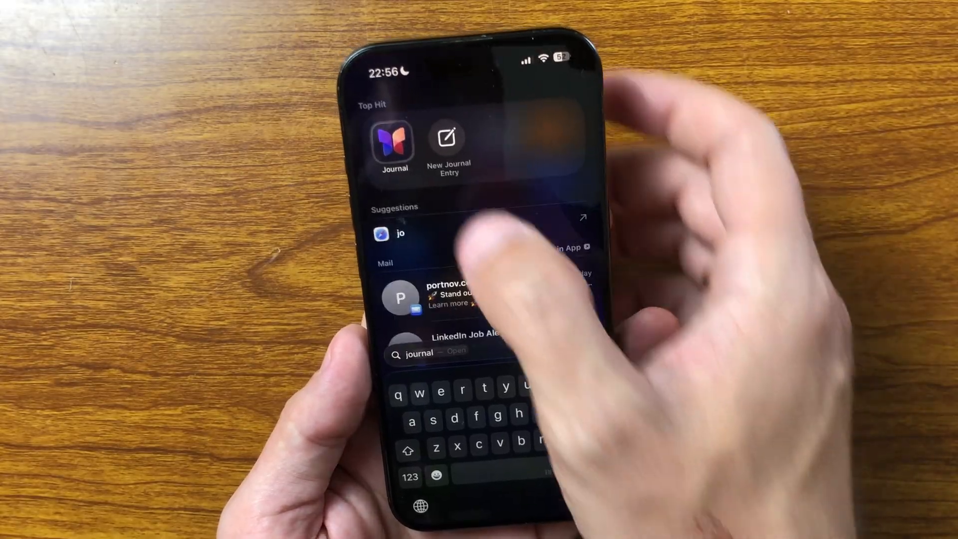
- Launch Journal, dismiss What's New and the Create More Journals tip to reach Insights and Places
left_click(393, 138)
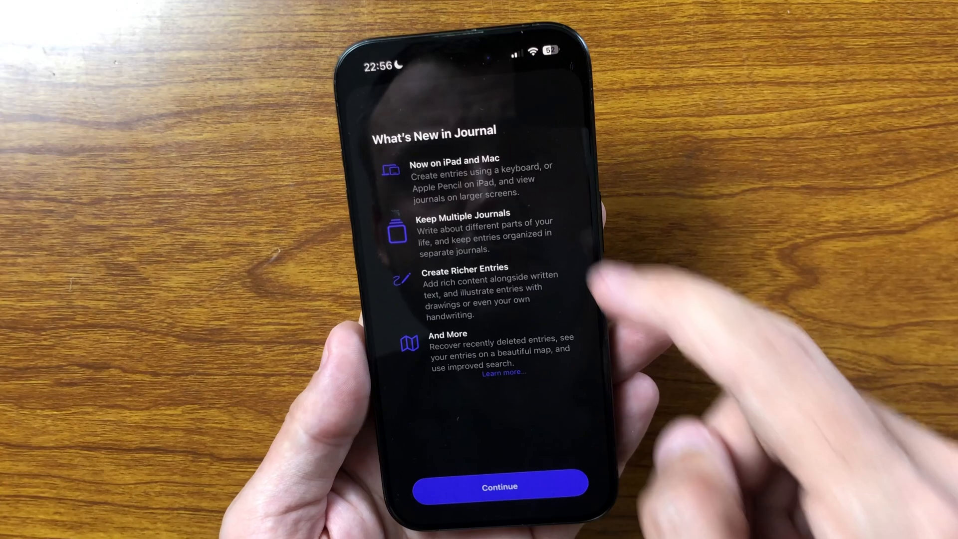
left_click(499, 486)
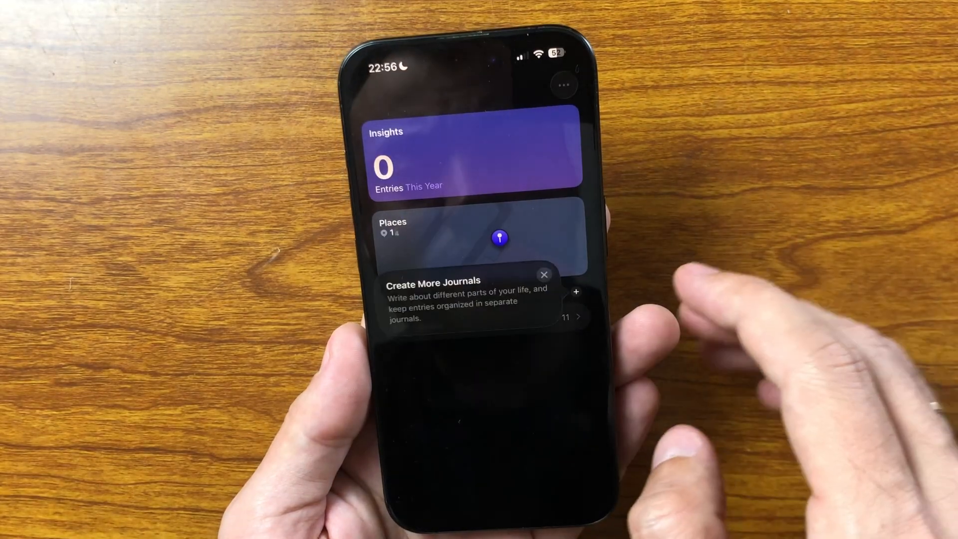
left_click(543, 275)
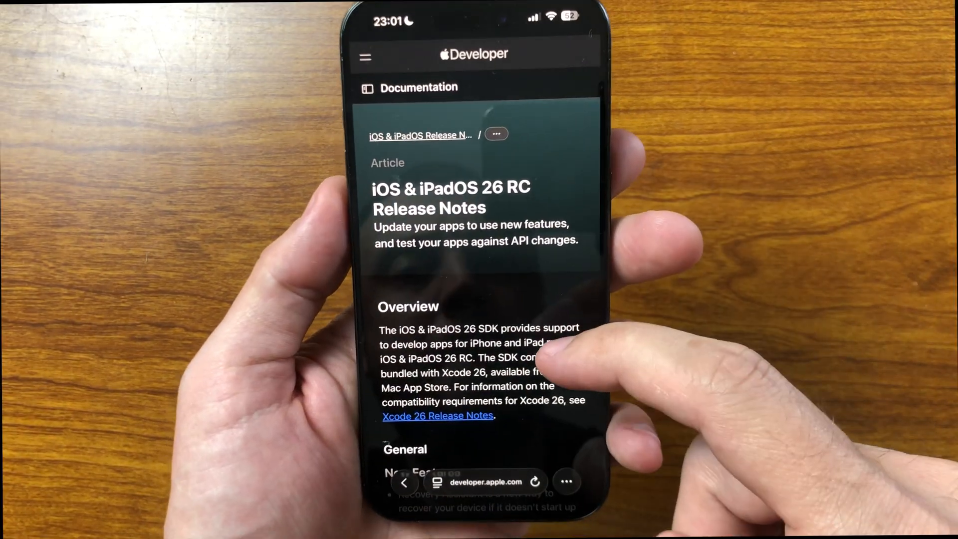
- Scroll down through the iOS & iPadOS 26 RC release notes page on developer.apple.com
scroll("down", 3)
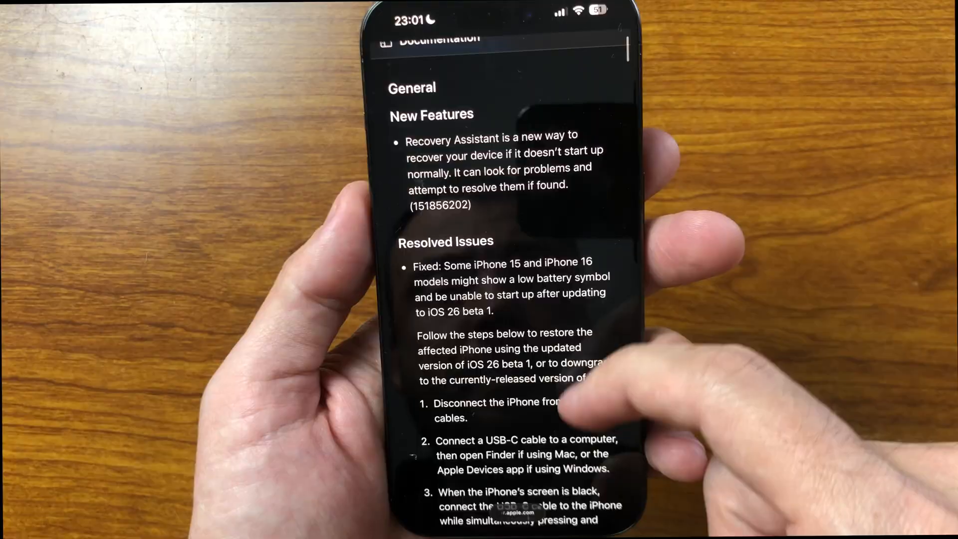
scroll("down", 3)
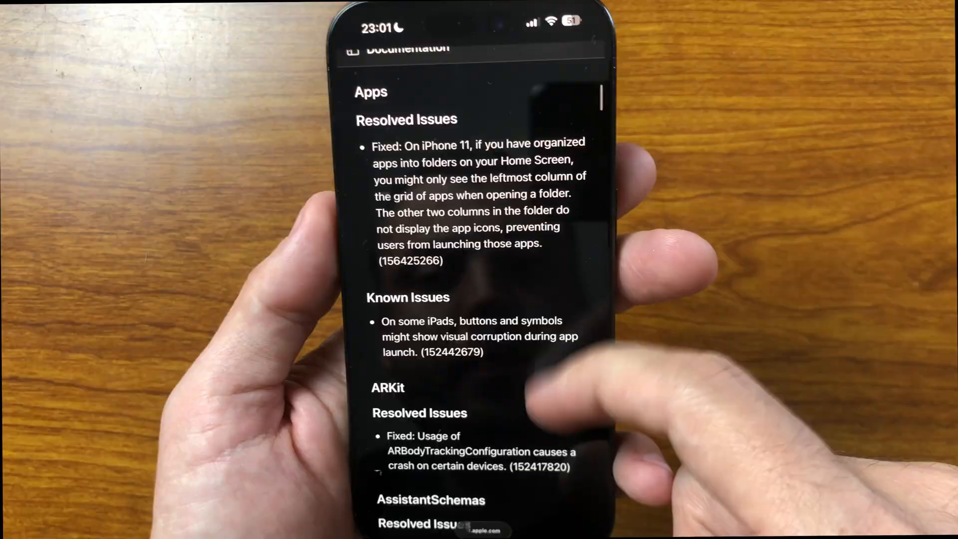
scroll("down", 3)
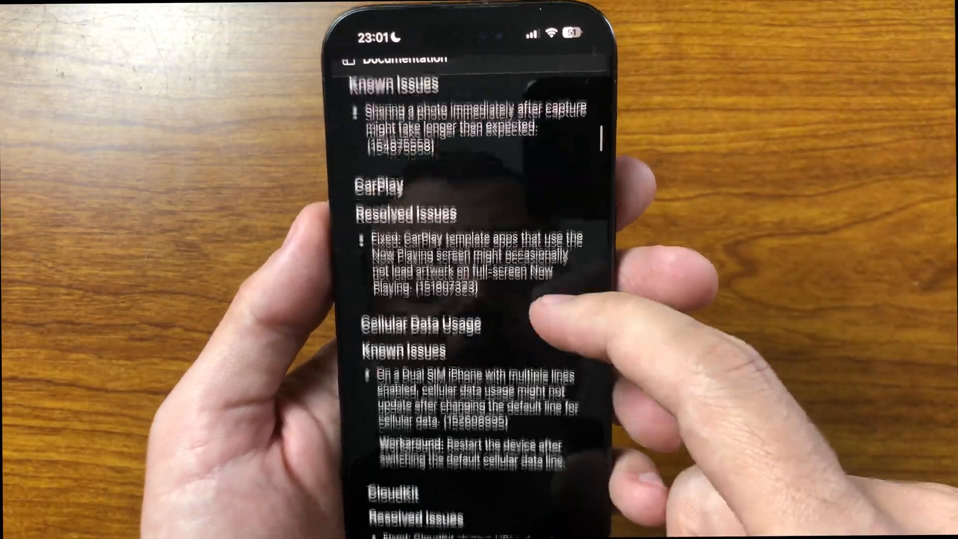
scroll("down", 3)
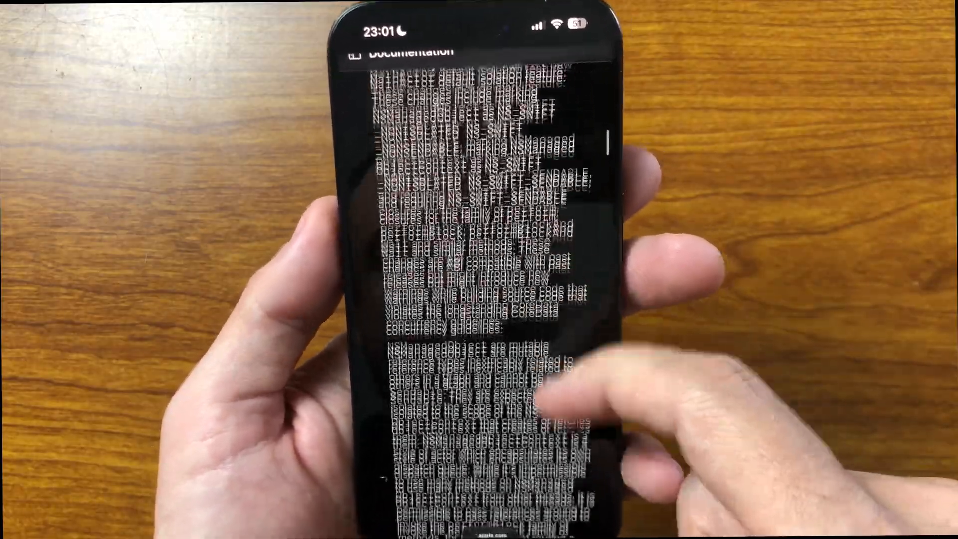
scroll("down", 3)
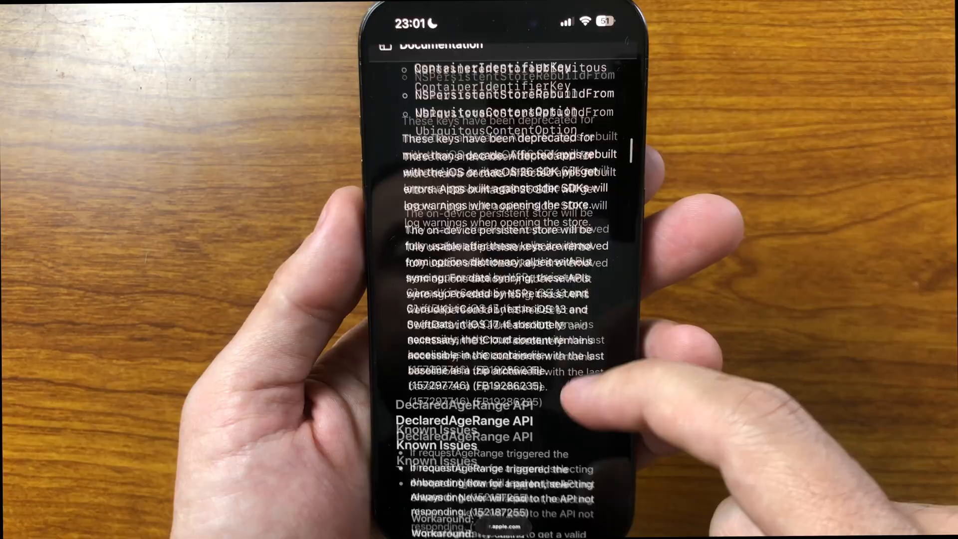
scroll("down", 3)
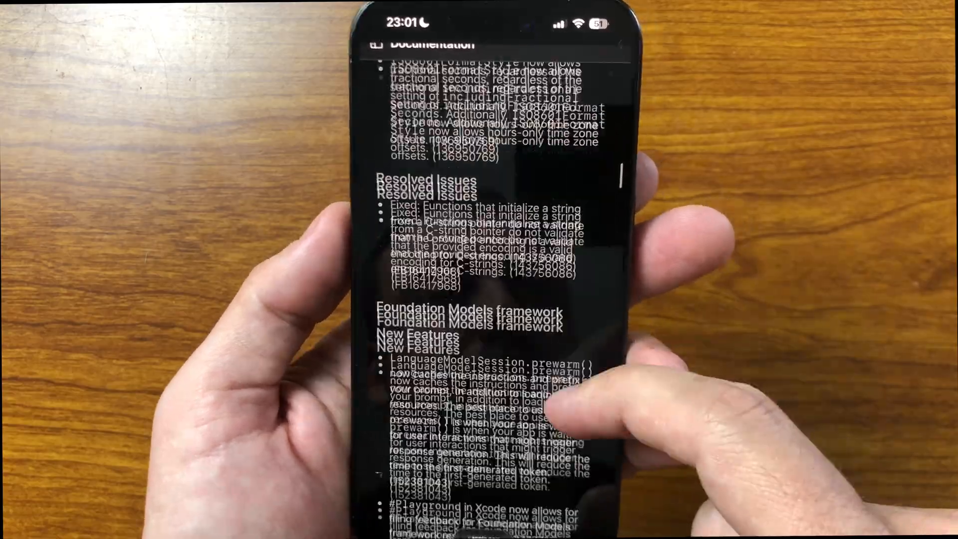
scroll("down", 3)
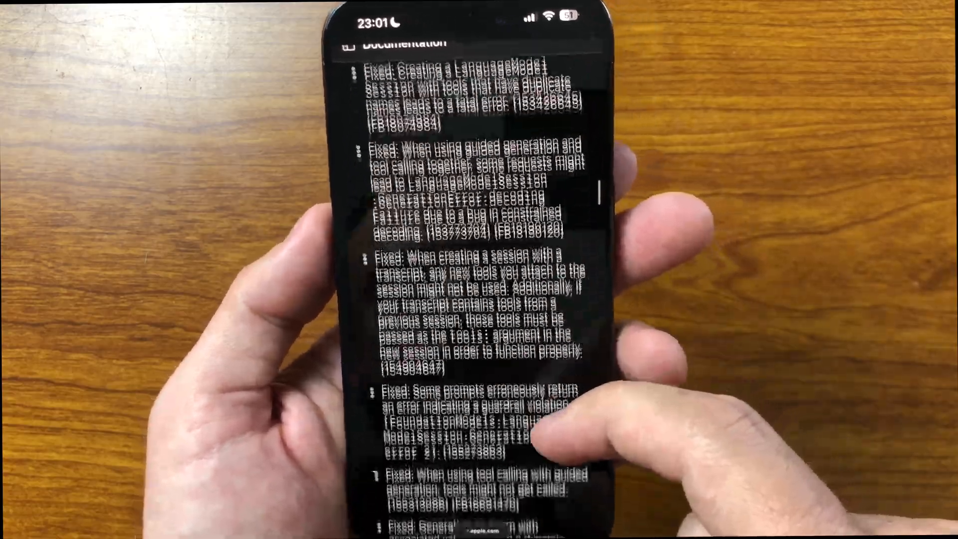
scroll("down", 3)
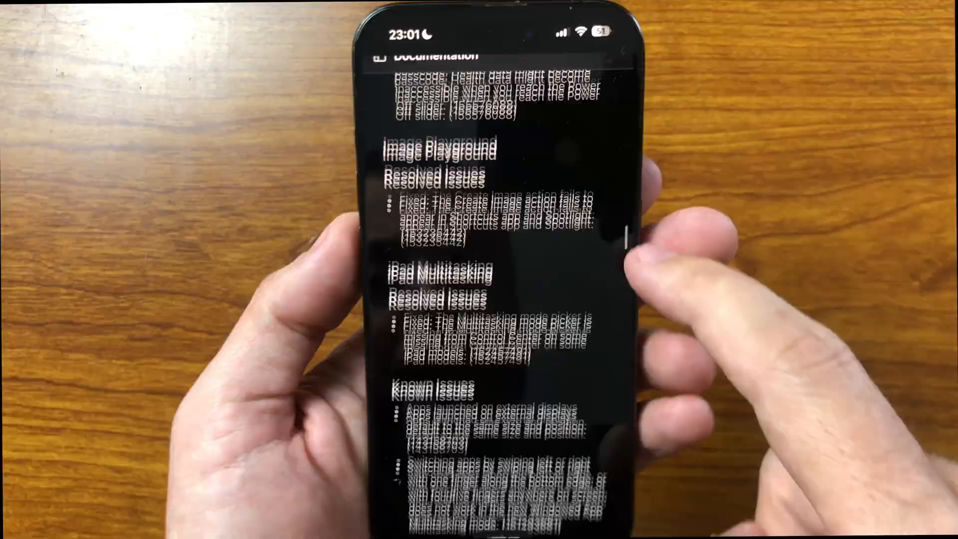
scroll("down", 3)
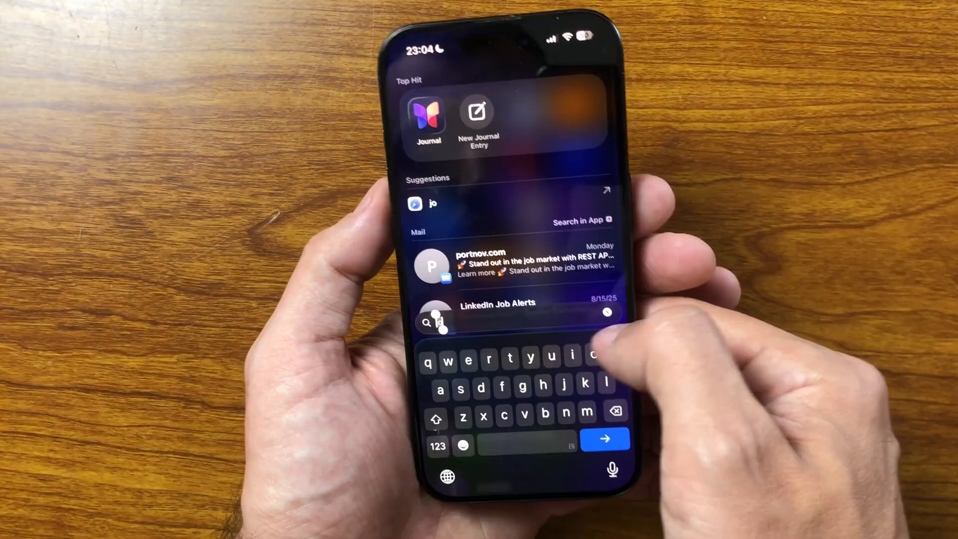
- Search system-wide for 'camera' in Spotlight
type("camera")
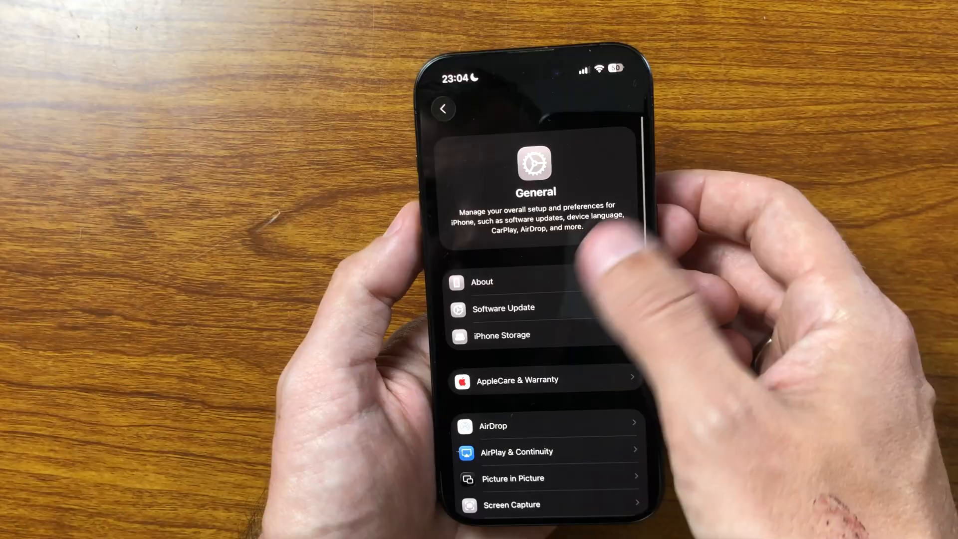
- Review the iPhone Storage breakdown under Settings > General
left_click(502, 335)
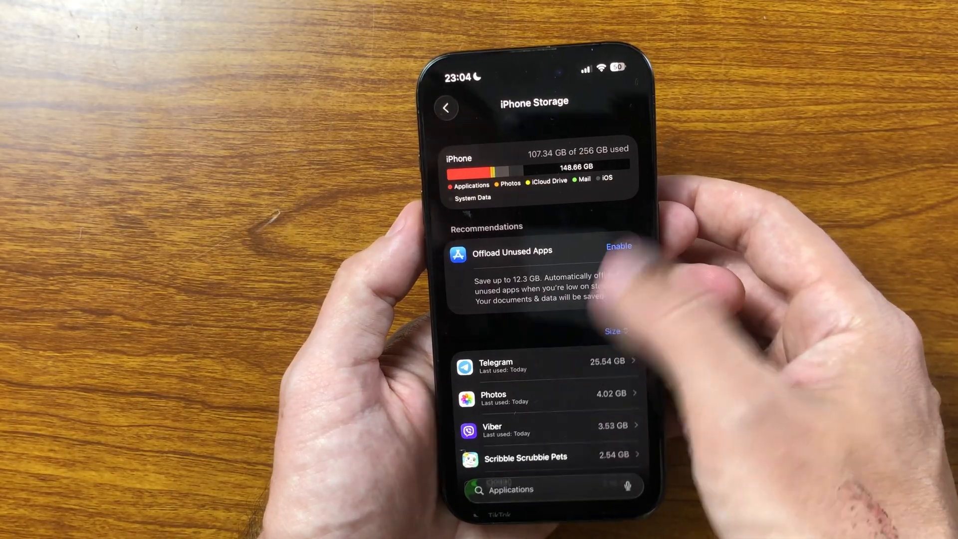
scroll("down", 3)
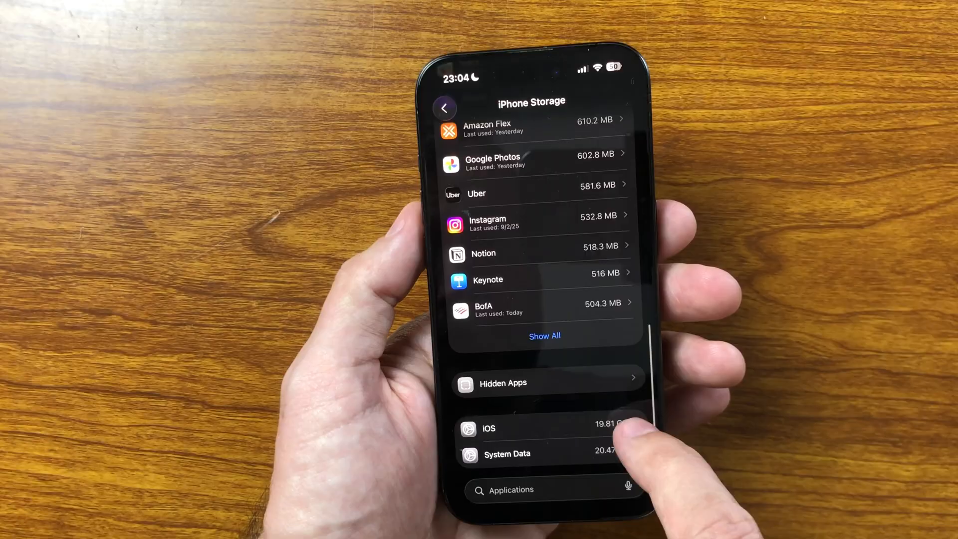
left_click(544, 428)
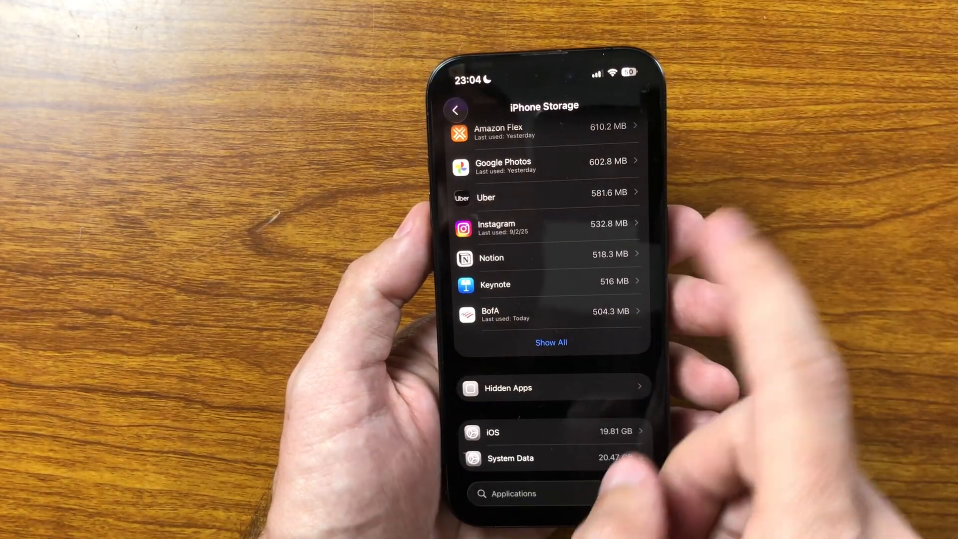
- Return to General and show Software Update reporting iOS 26.0 is up to date
left_click(456, 111)
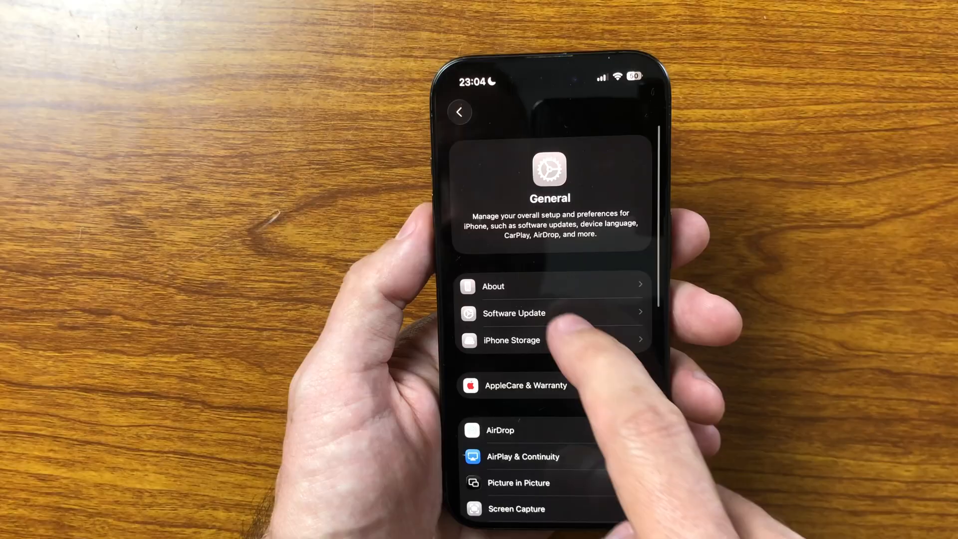
left_click(514, 313)
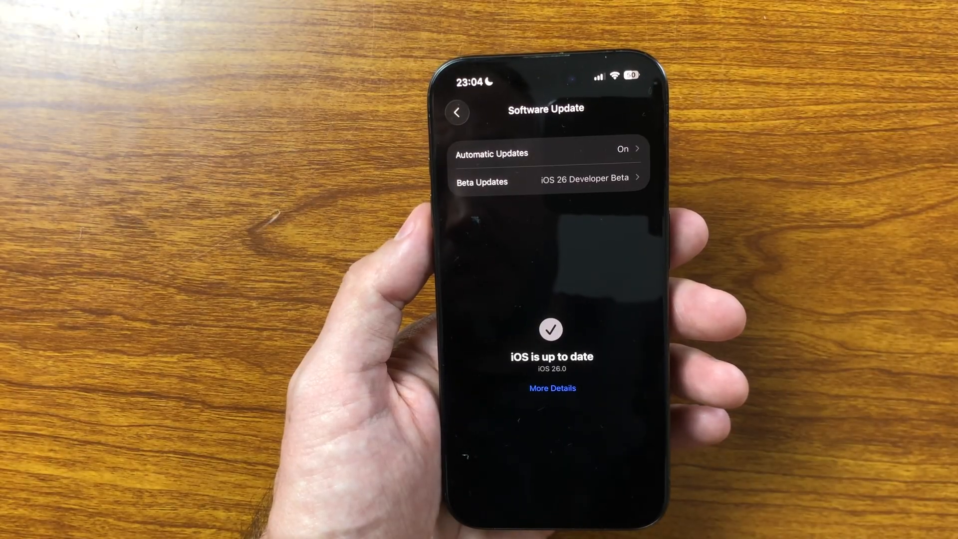